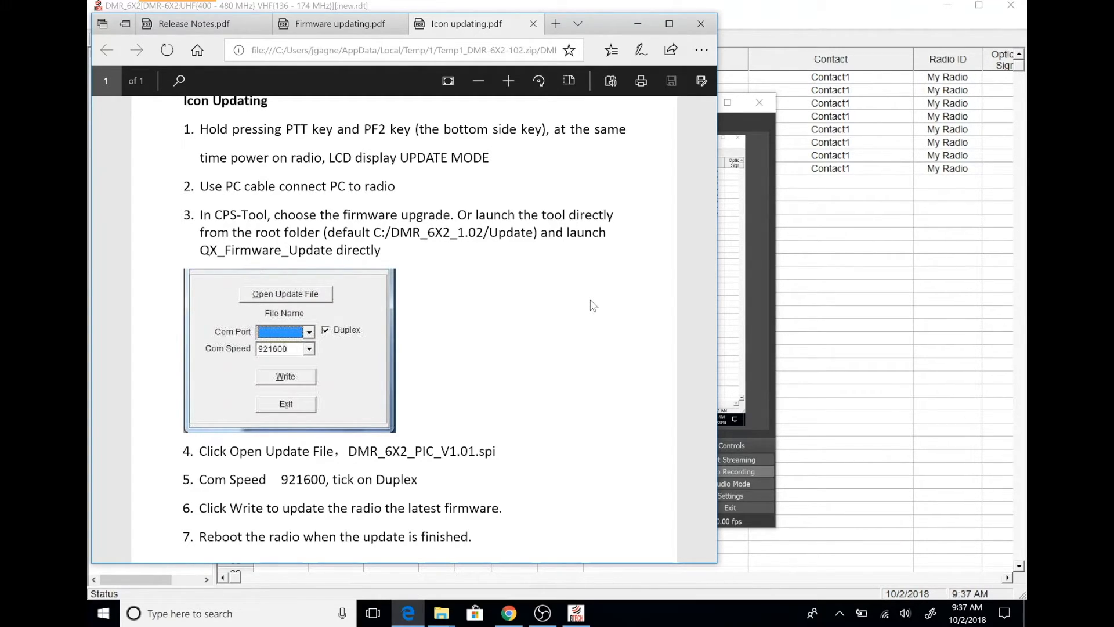
{"action": "scroll", "scroll_direction": "down", "scroll_amount": 3}
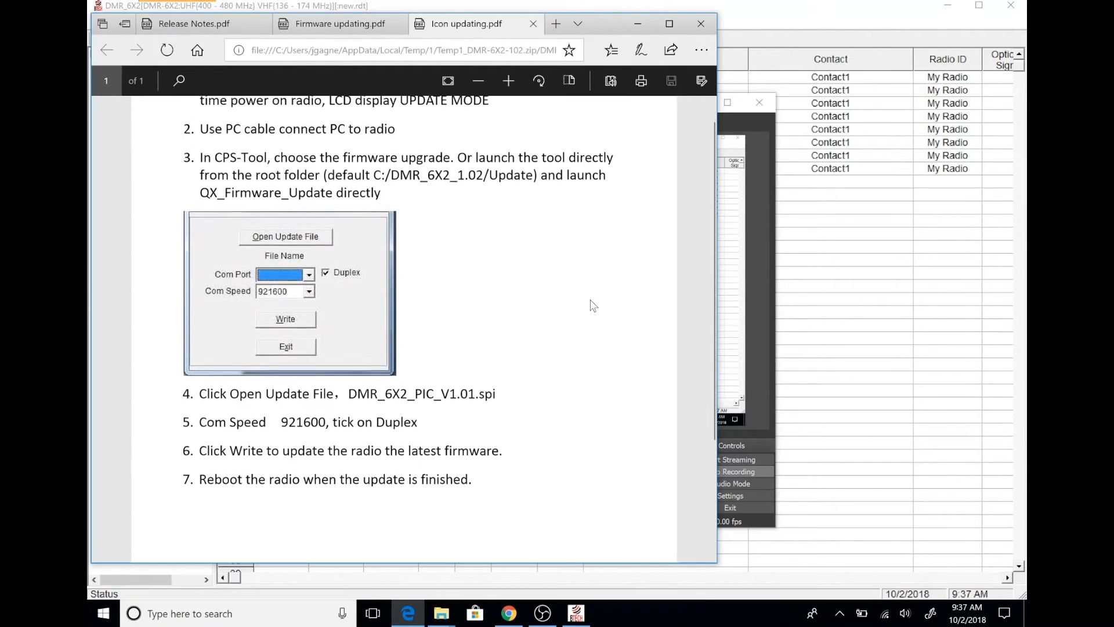